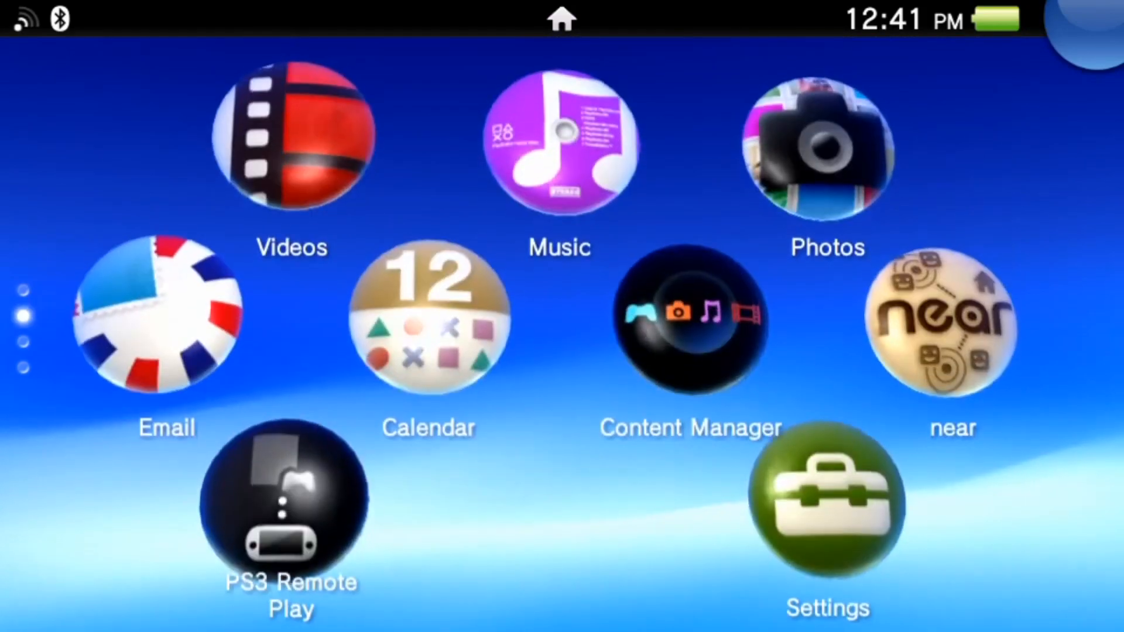
# Launch Settings, browse the list, then exit to the homebrew page with VitaShell, Adrenaline and PKGj
pyautogui.click(827, 504)
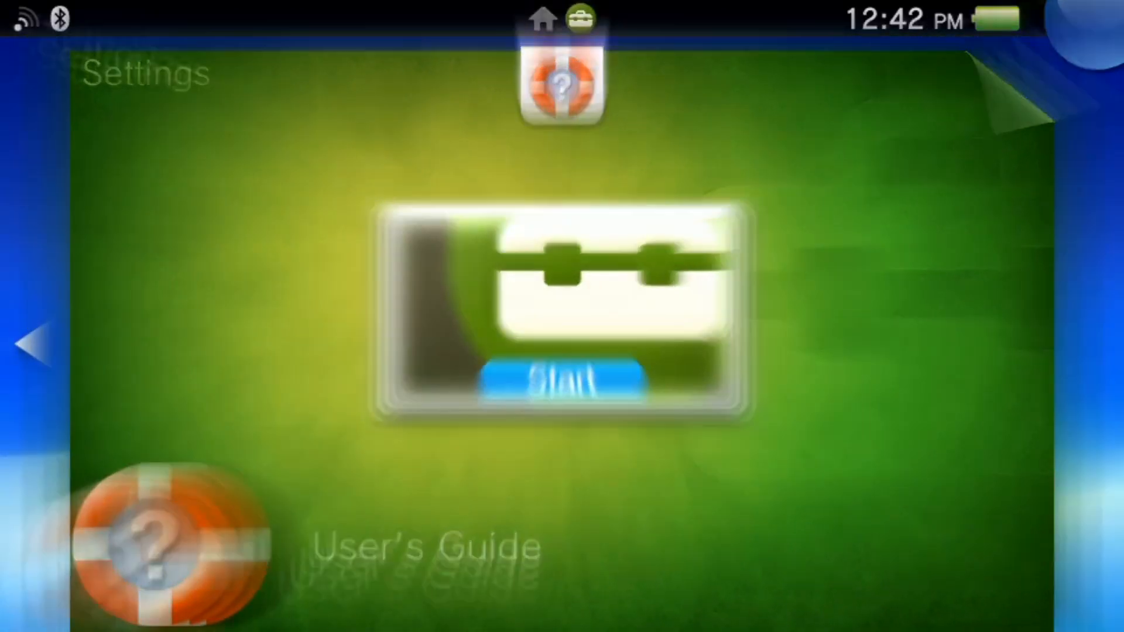
pyautogui.click(562, 308)
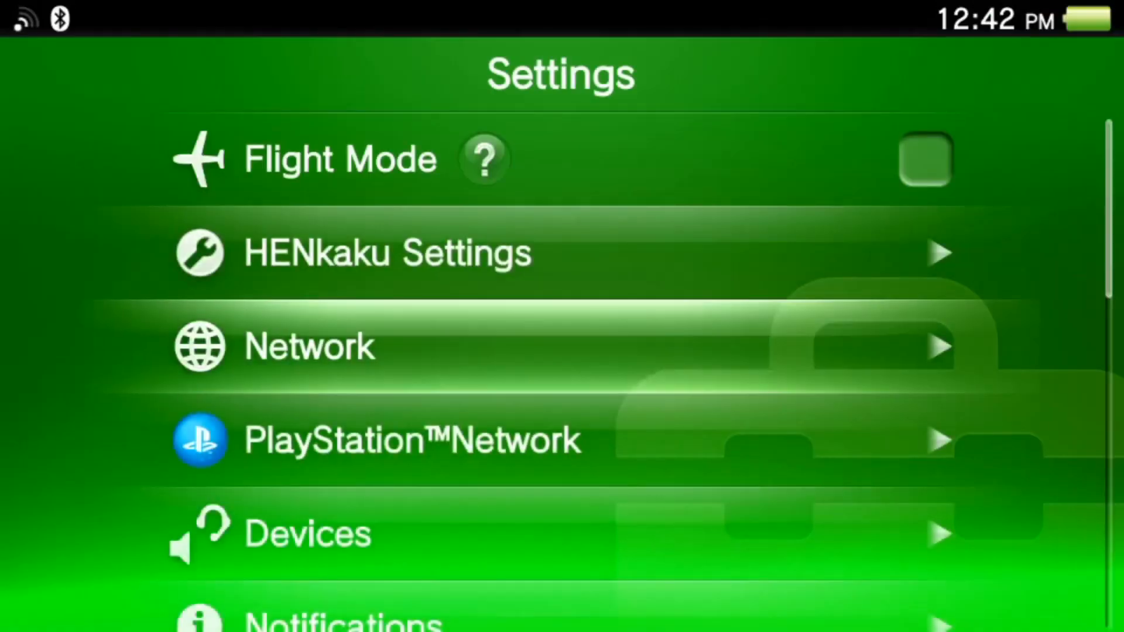
pyautogui.scroll(-3)
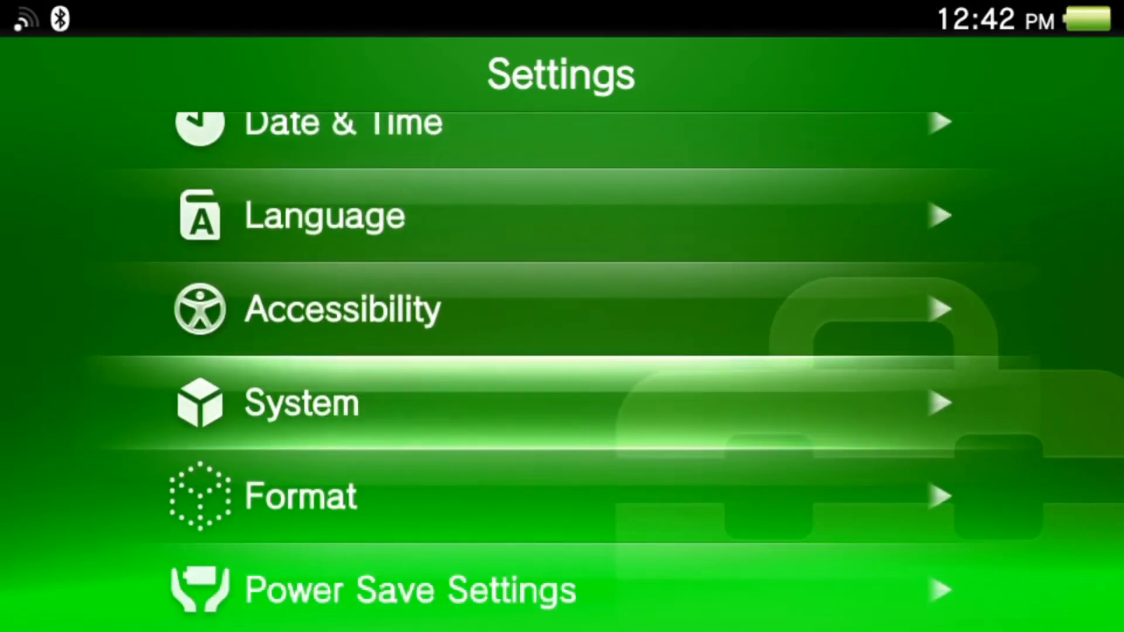
pyautogui.click(301, 402)
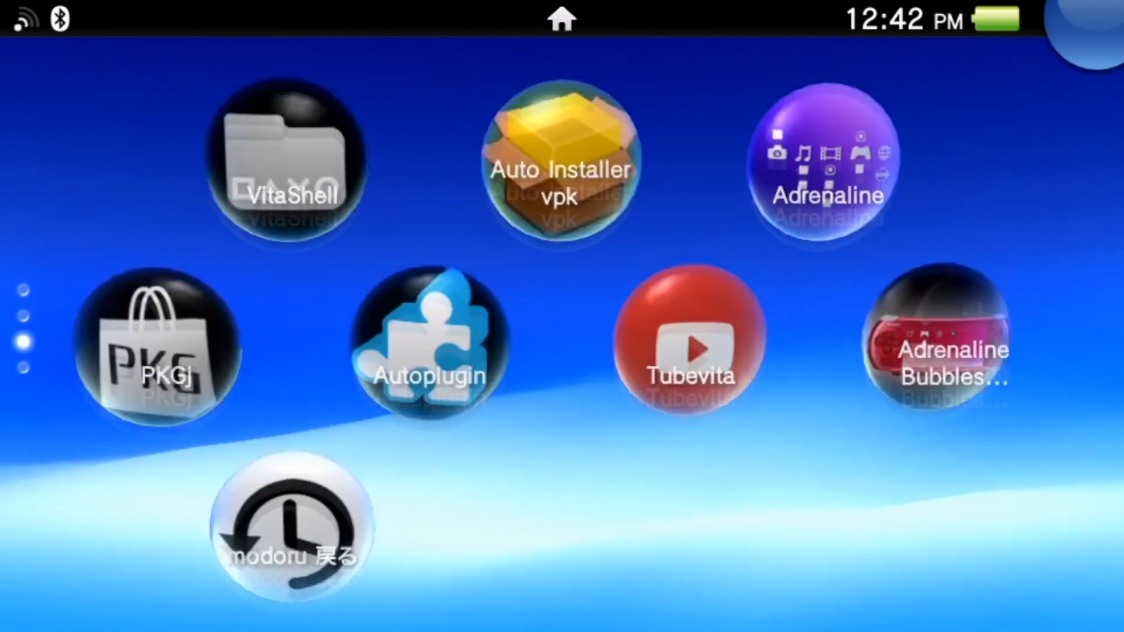
# Launch the Browser from the first home page, then close it back to the home screen
pyautogui.scroll(-3)
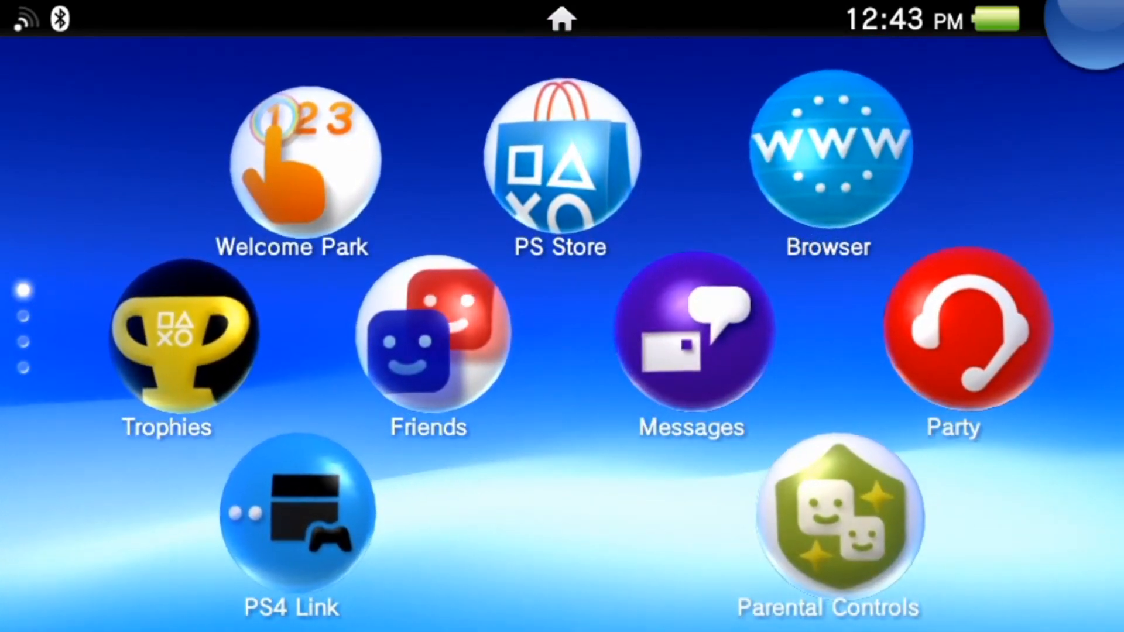
pyautogui.click(828, 161)
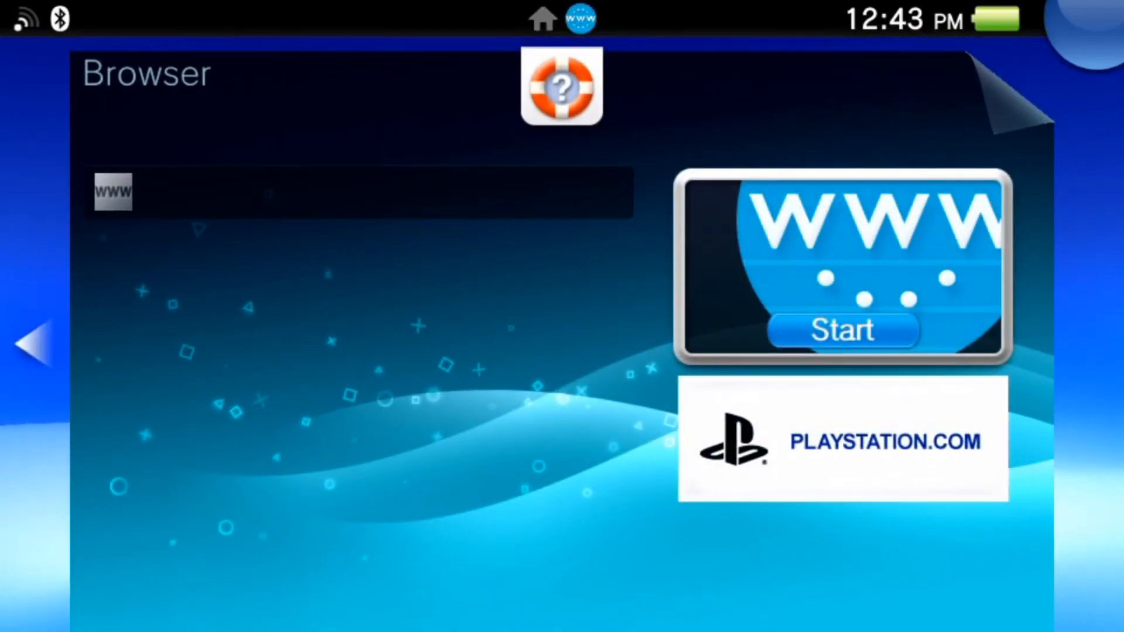
pyautogui.click(842, 330)
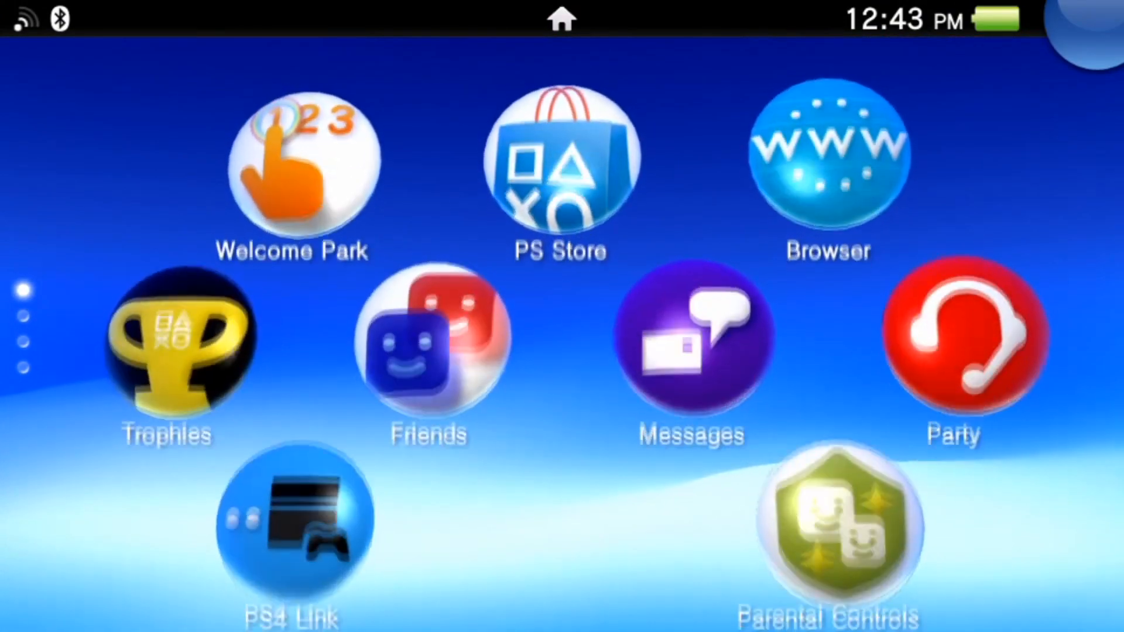
# Launch PS Store, decline the required system software update and close it back home
pyautogui.click(561, 172)
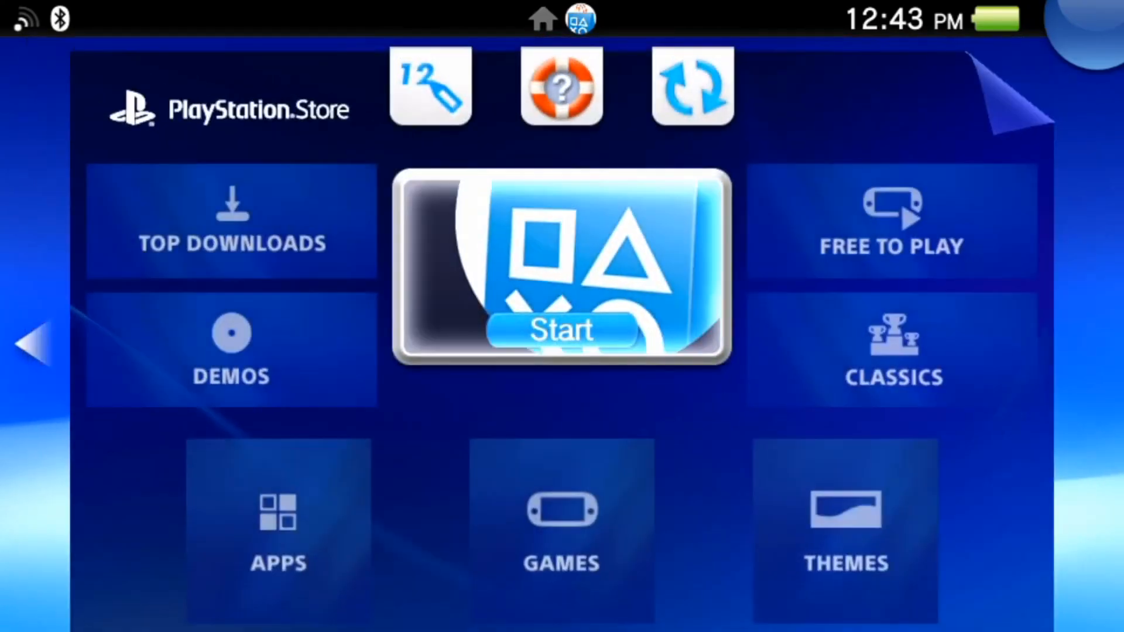
pyautogui.click(561, 330)
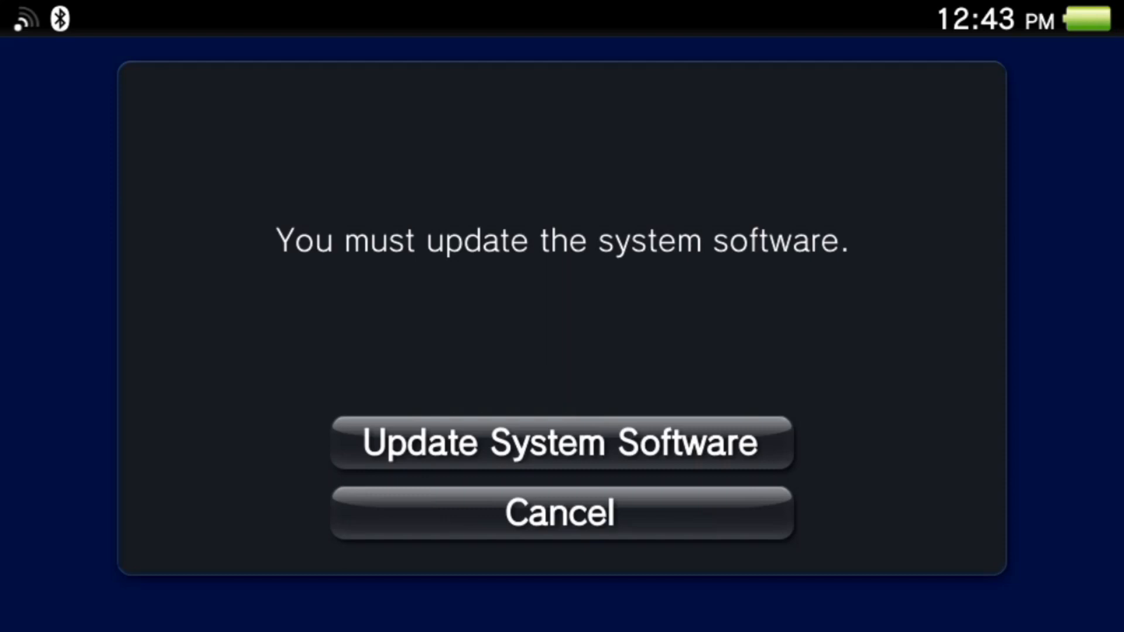
pyautogui.click(560, 513)
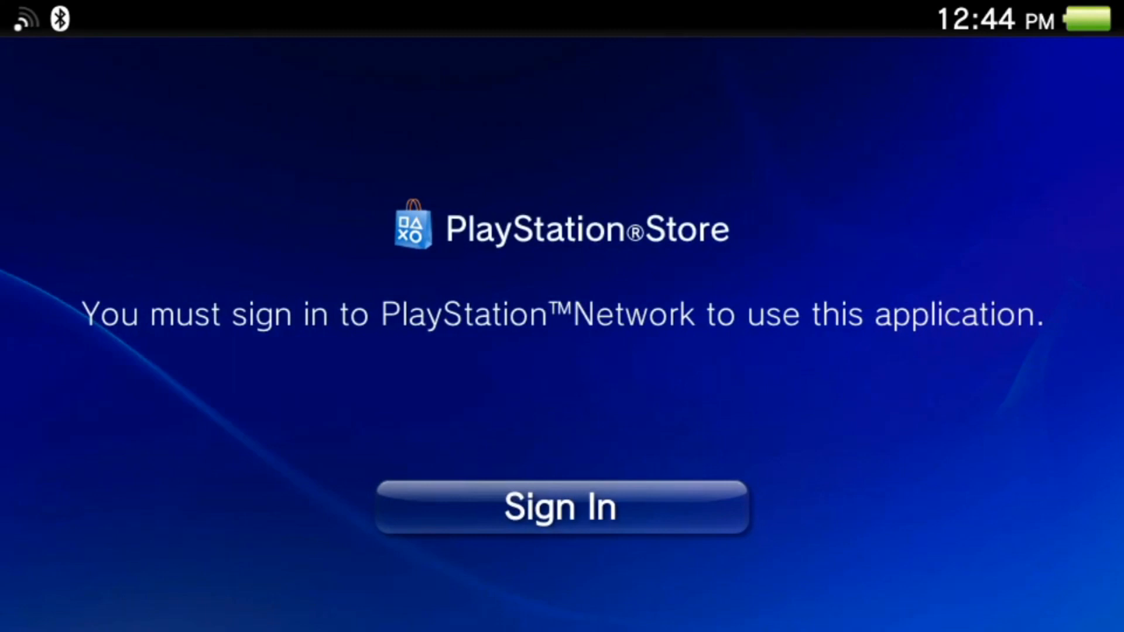
pyautogui.click(560, 507)
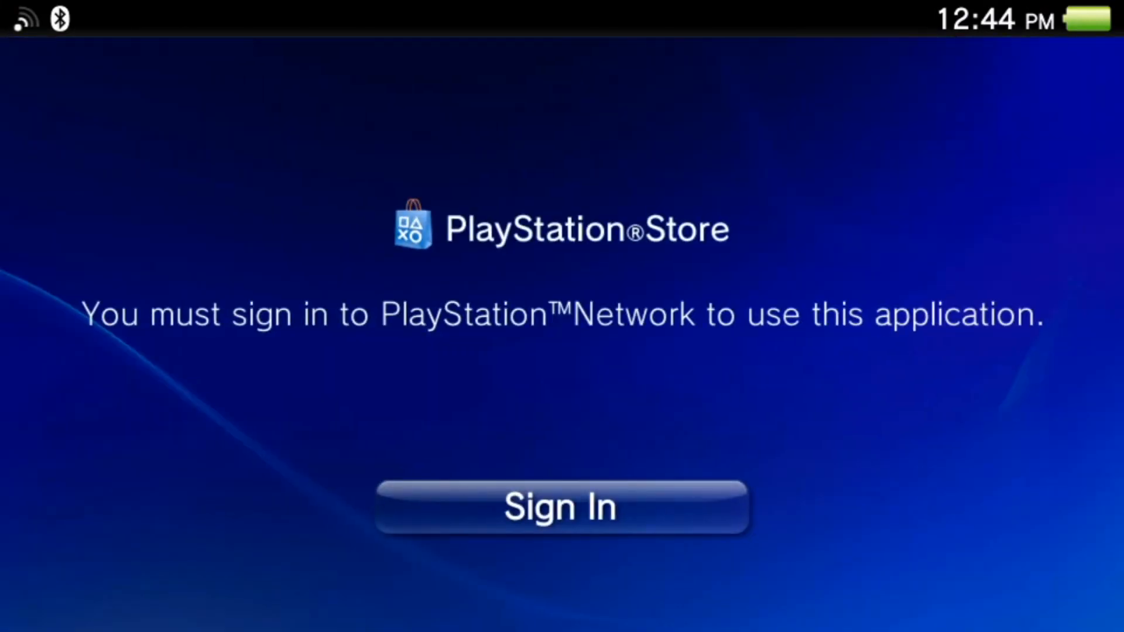
pyautogui.click(561, 507)
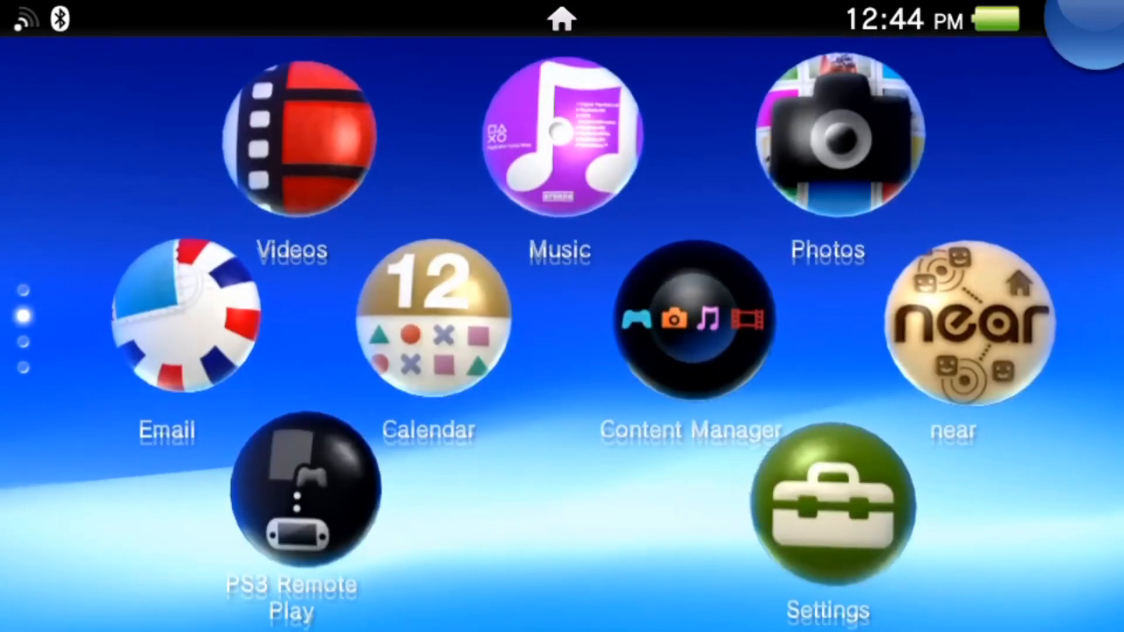
# Reach the Spoofed Version field under Settings > HENkaku Settings
pyautogui.click(829, 510)
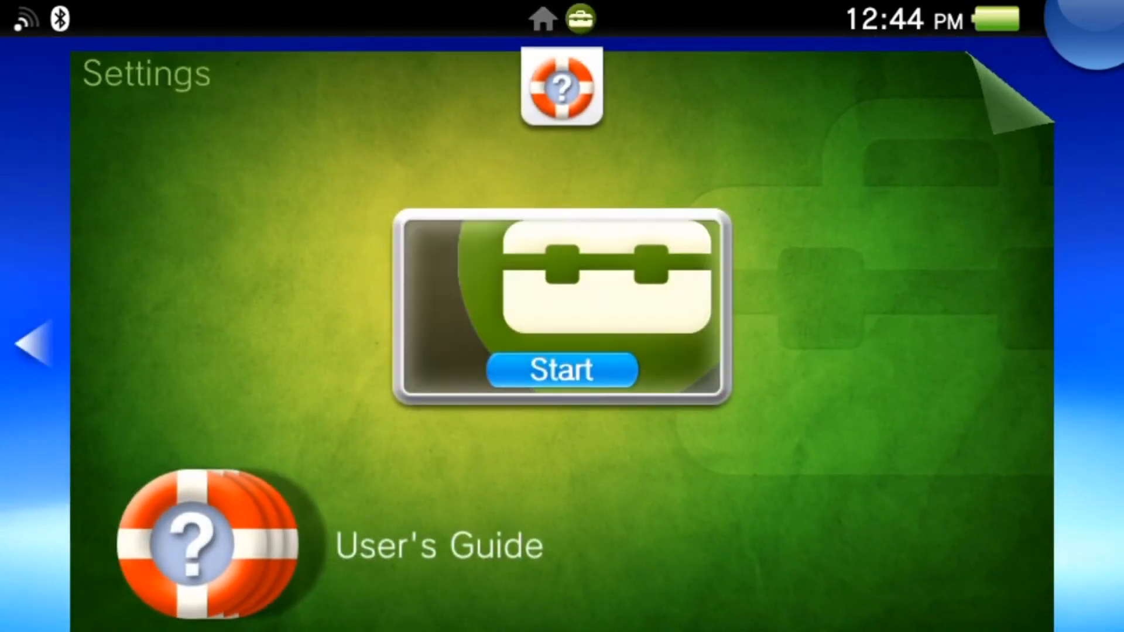
pyautogui.click(561, 371)
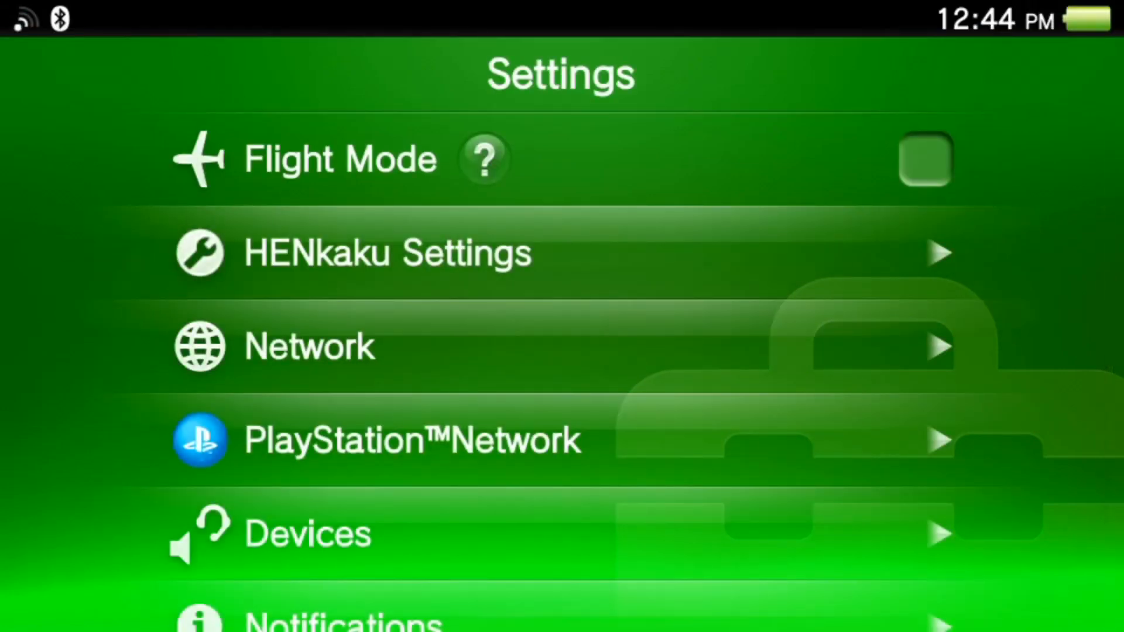
pyautogui.click(388, 253)
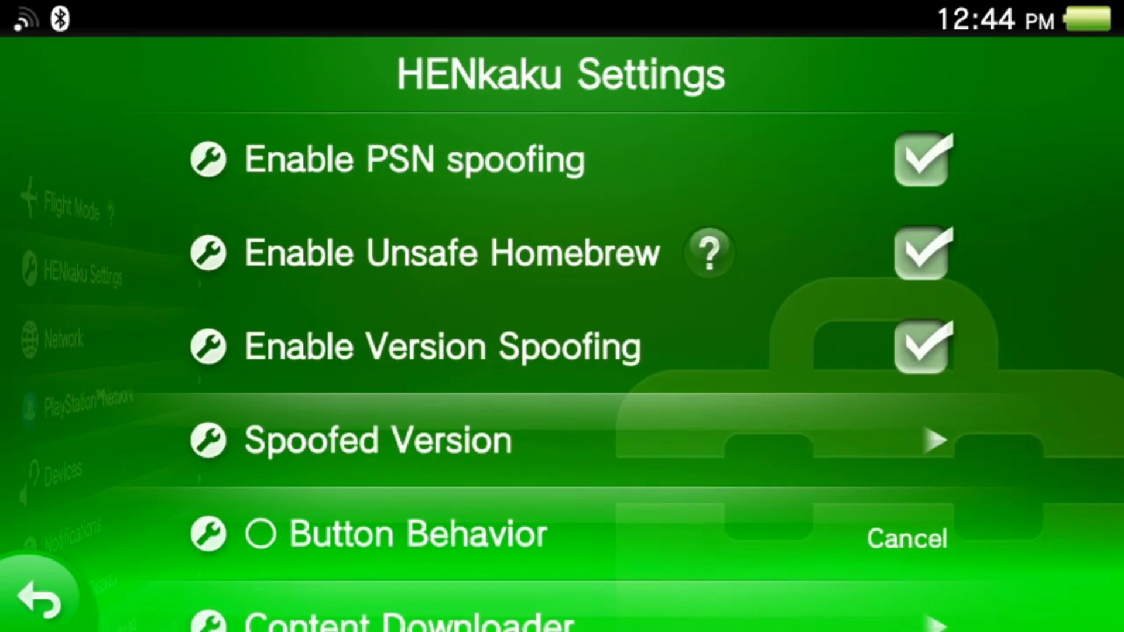
pyautogui.click(379, 442)
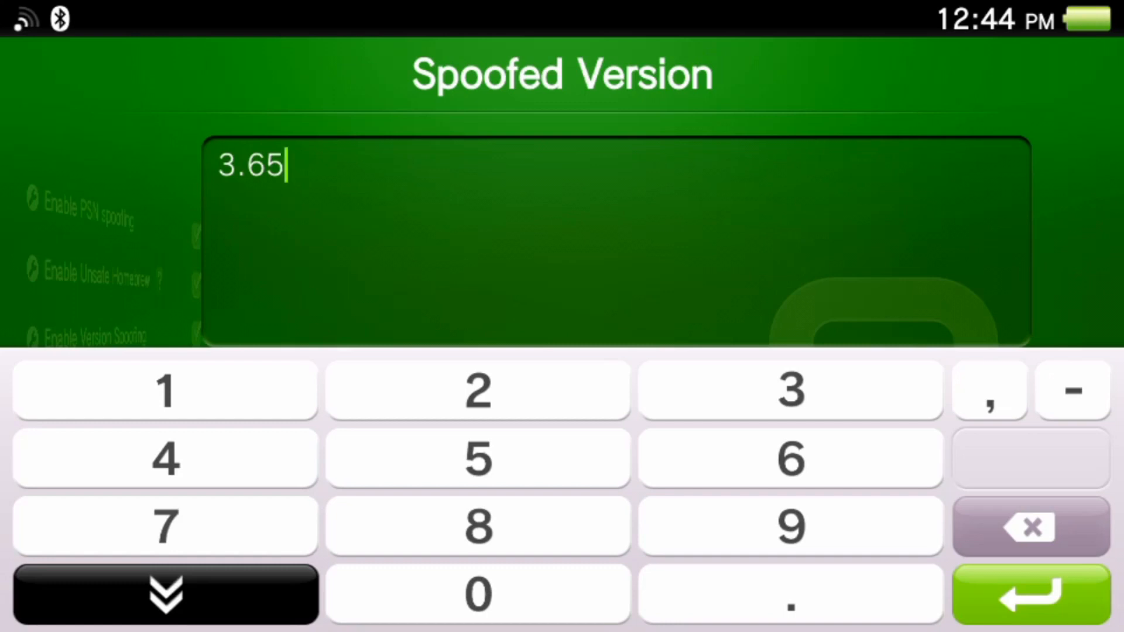
# Replace the spoofed version 3.65 with 3.73 and confirm it
pyautogui.click(1029, 527)
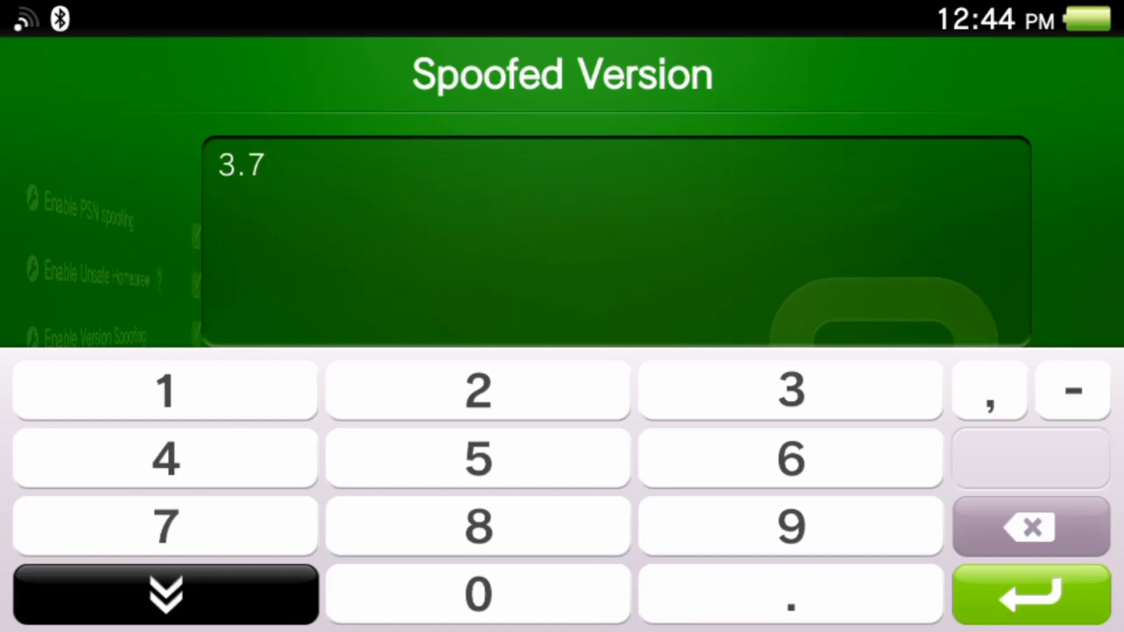
pyautogui.click(789, 389)
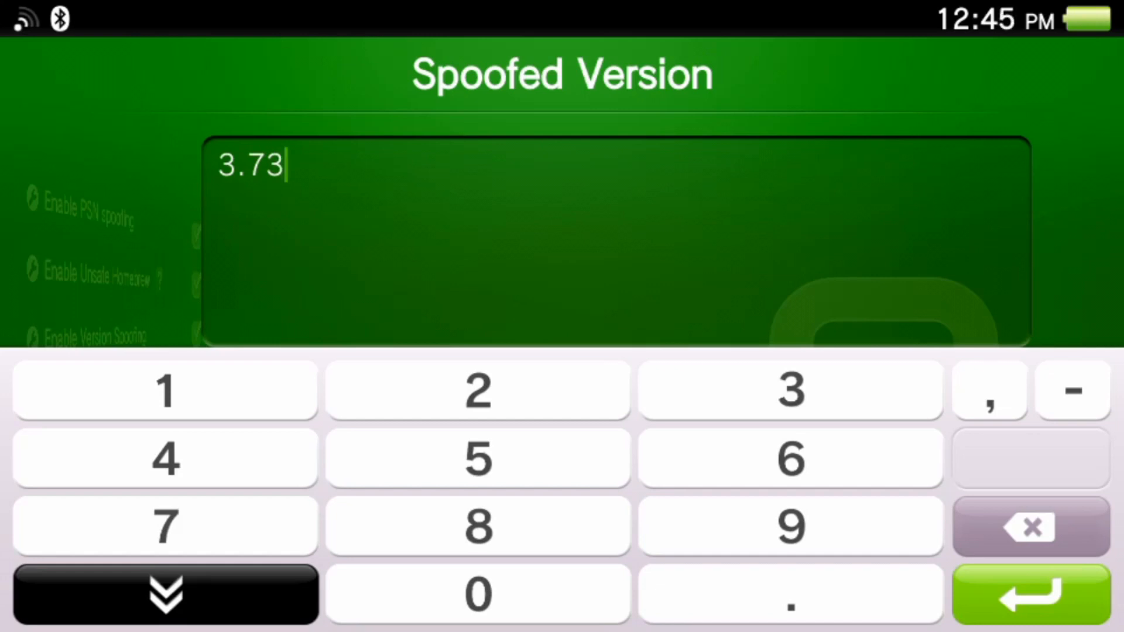
pyautogui.click(1031, 594)
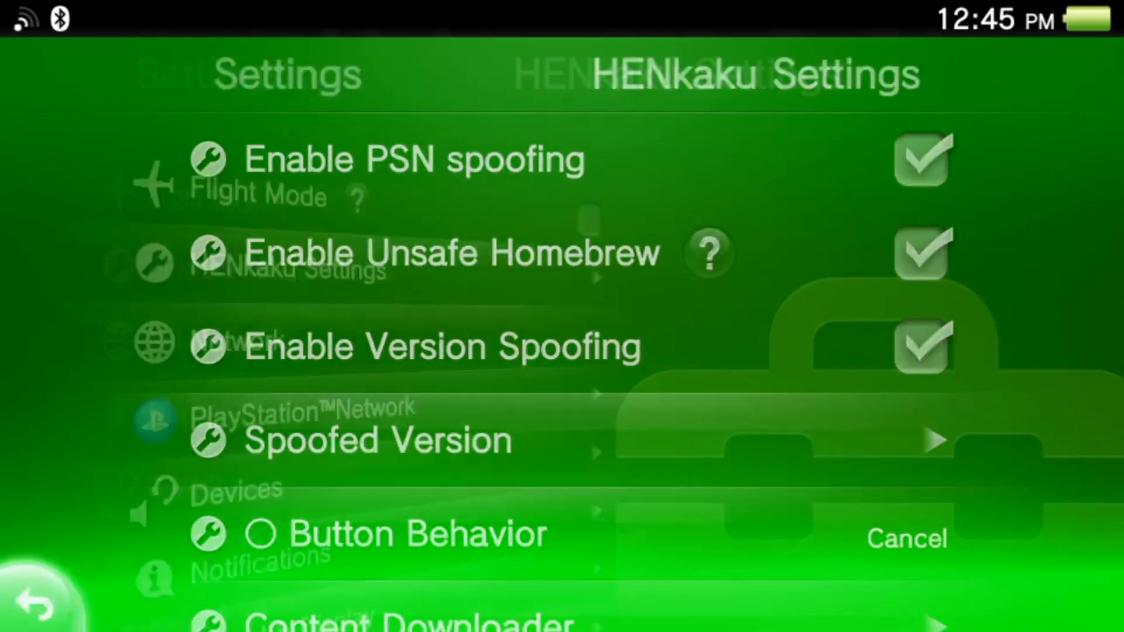
# Recheck HENkaku Settings, then leave Settings for the home page with PS Store
pyautogui.click(37, 605)
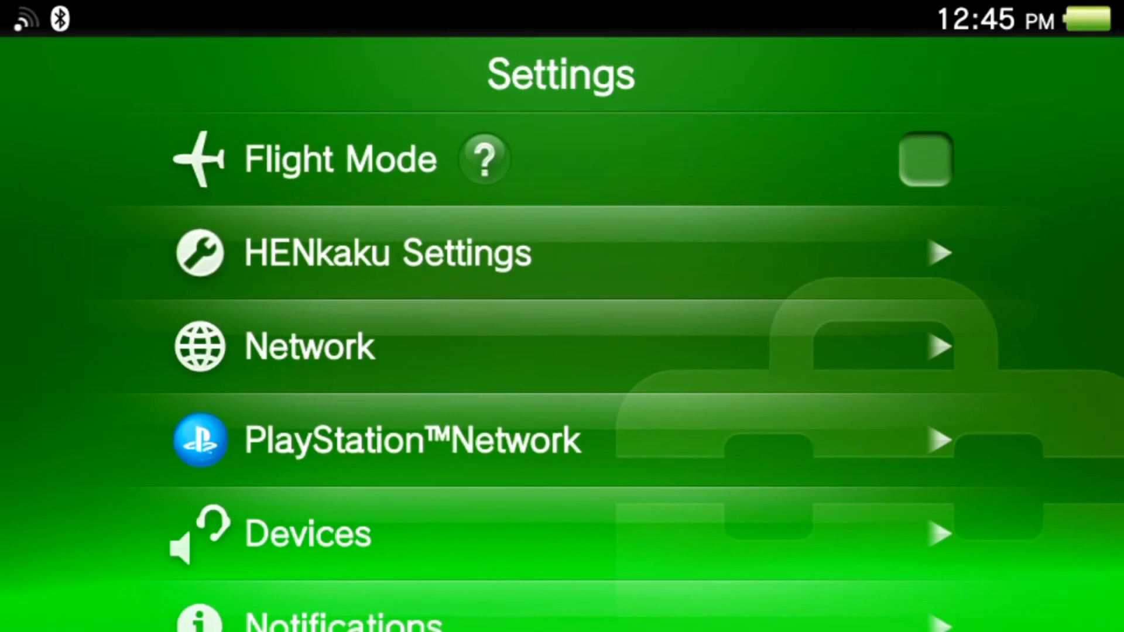
pyautogui.click(388, 252)
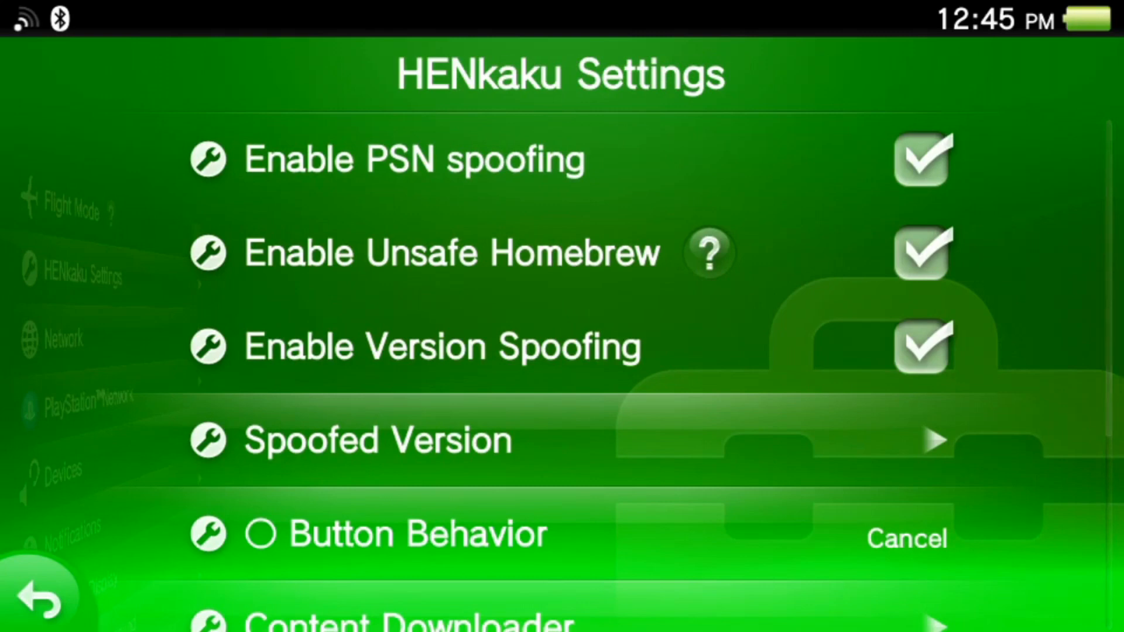
pyautogui.click(40, 599)
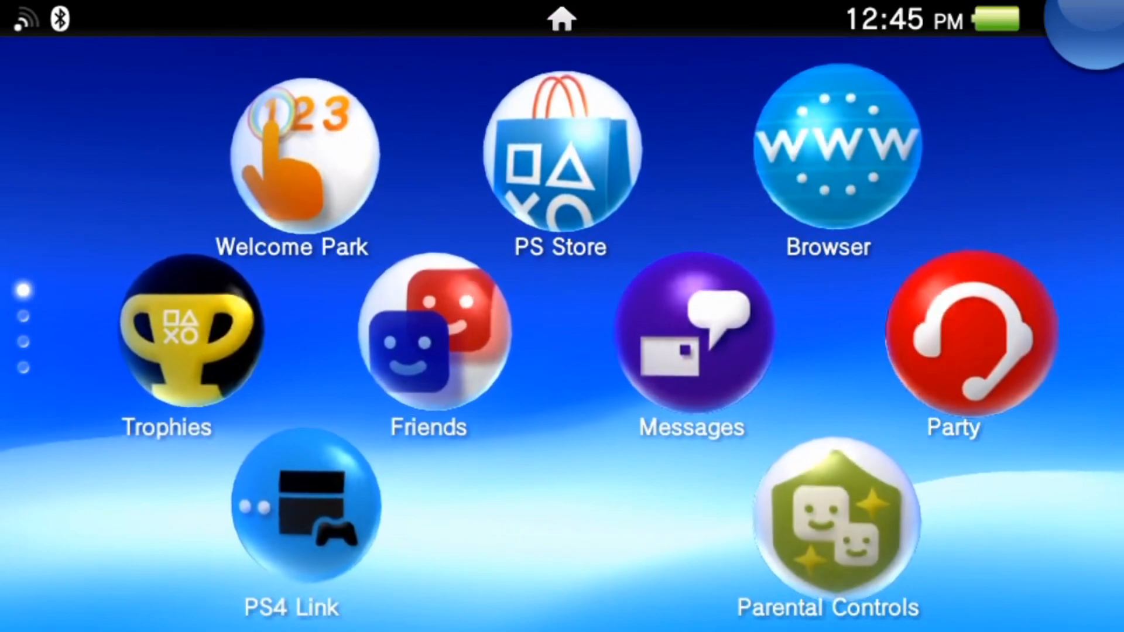
# Launch PS Store, now reaching the Game catalog, and scroll the PS Vita Games, Free To Play and Indies list
pyautogui.click(560, 159)
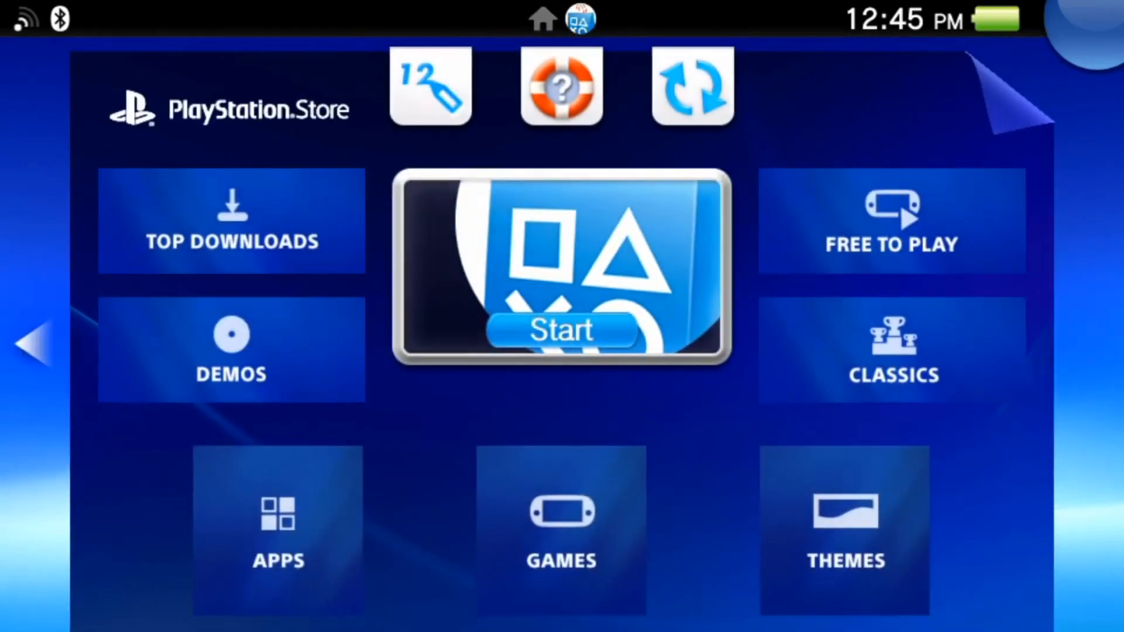
pyautogui.click(561, 330)
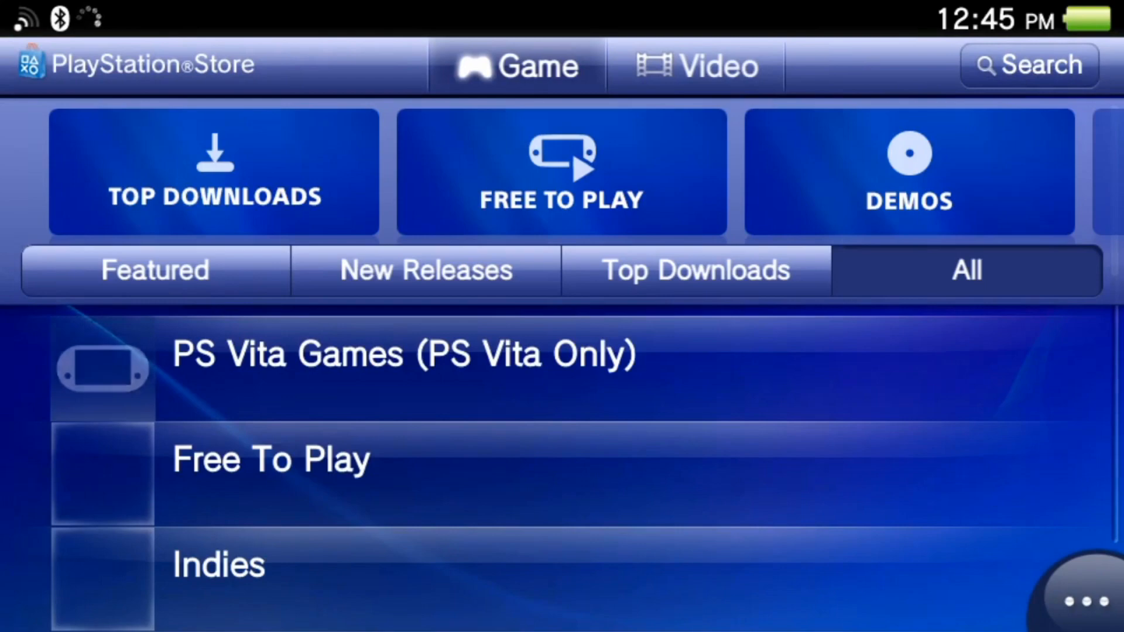
pyautogui.scroll(-3)
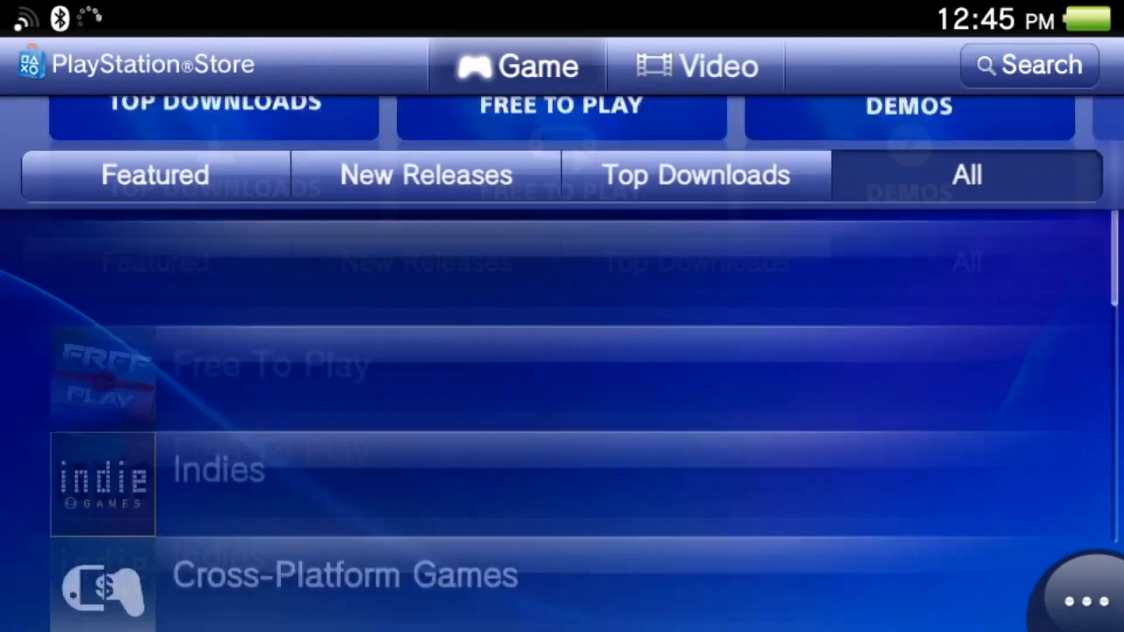